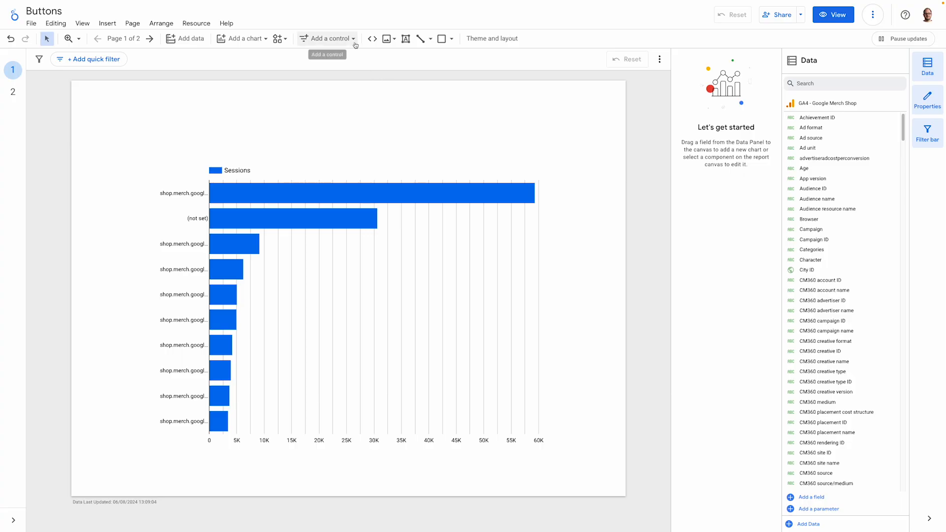
Step: Place a Button control above the Sessions bar chart, keeping the Navigation action type
click(331, 39)
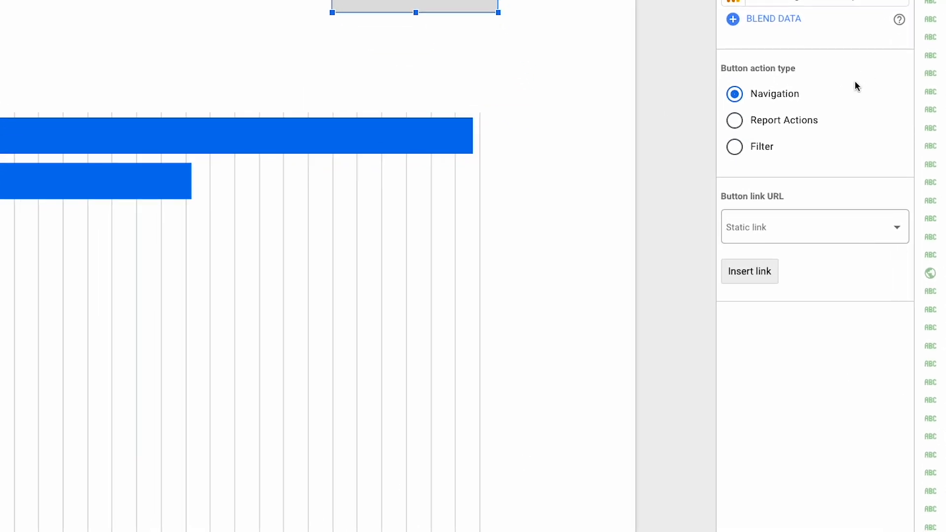
mouse_move(833, 91)
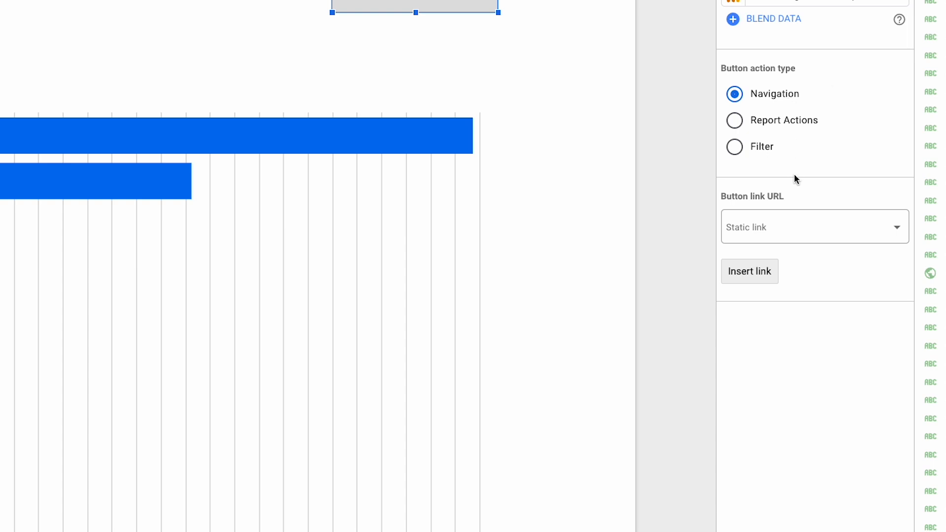
mouse_move(765, 108)
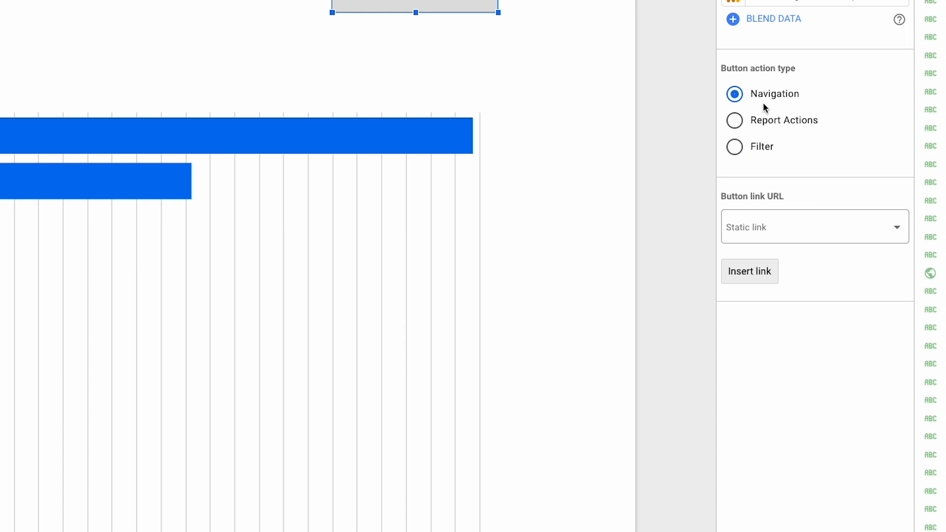
mouse_move(884, 265)
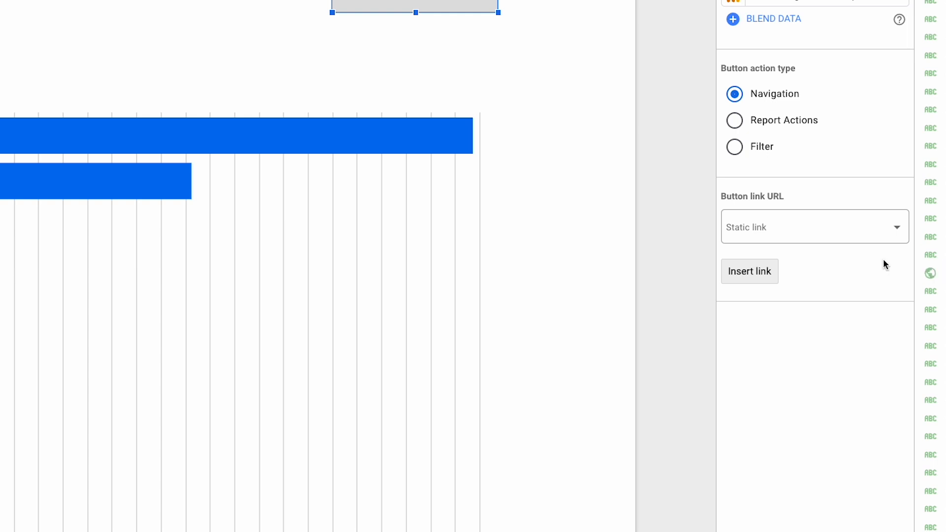
click(814, 227)
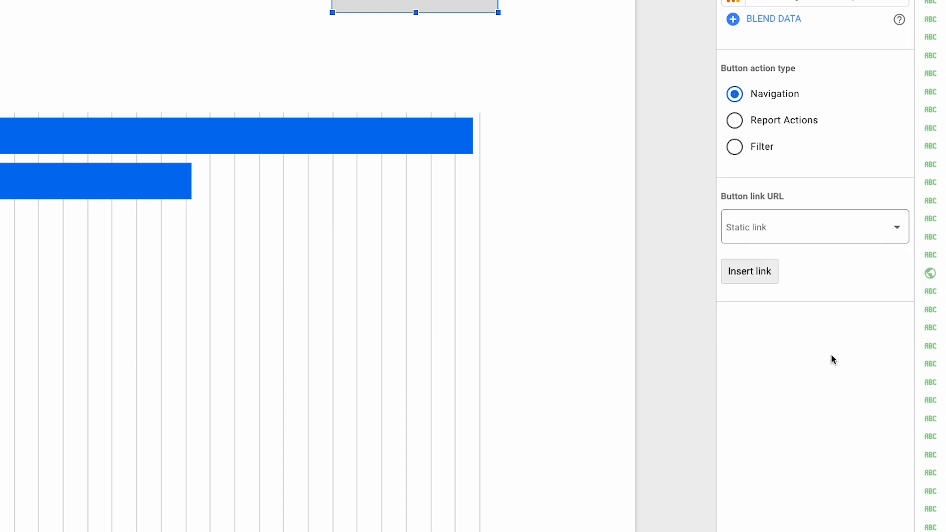
mouse_move(758, 324)
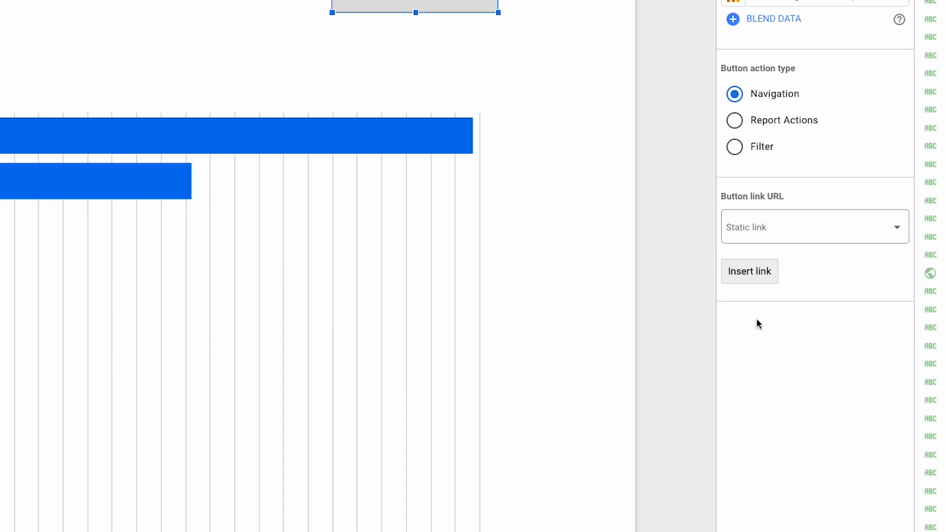
Step: Set the button's link to google.com and apply it
click(749, 270)
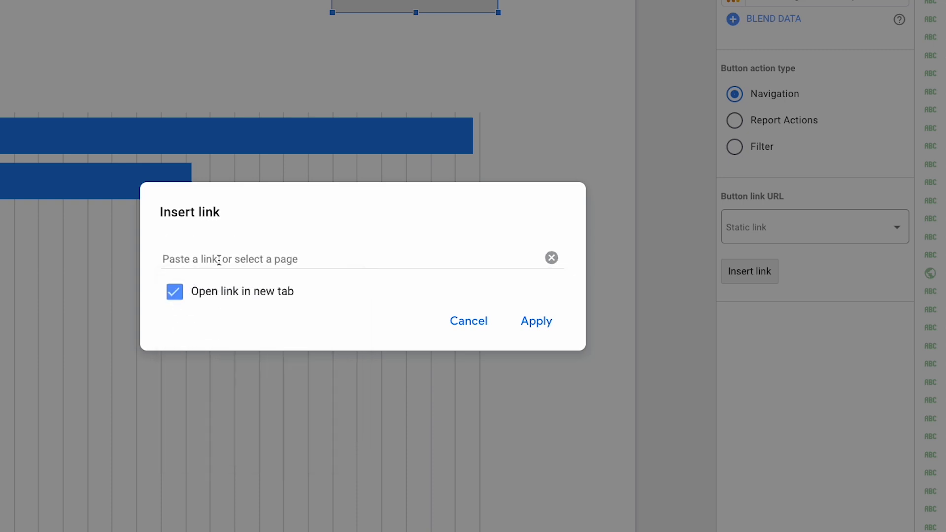
text(google.com)
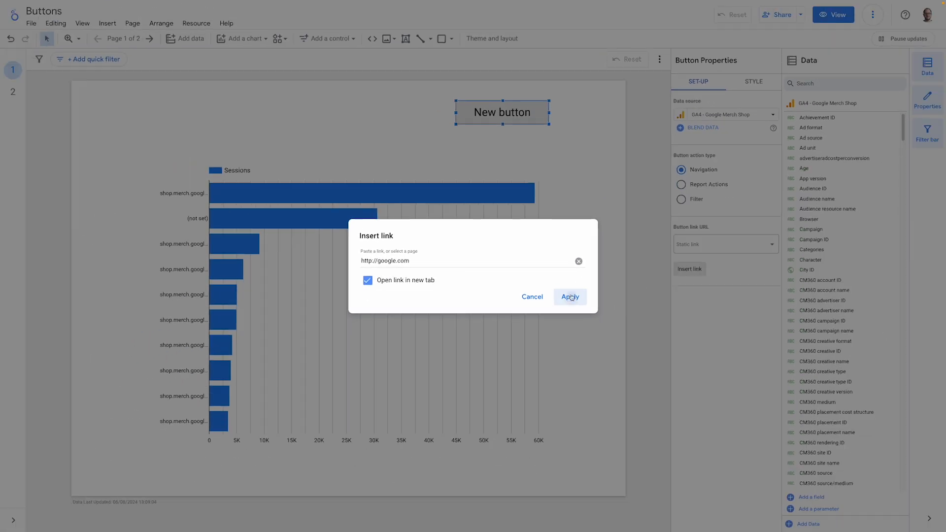
click(570, 296)
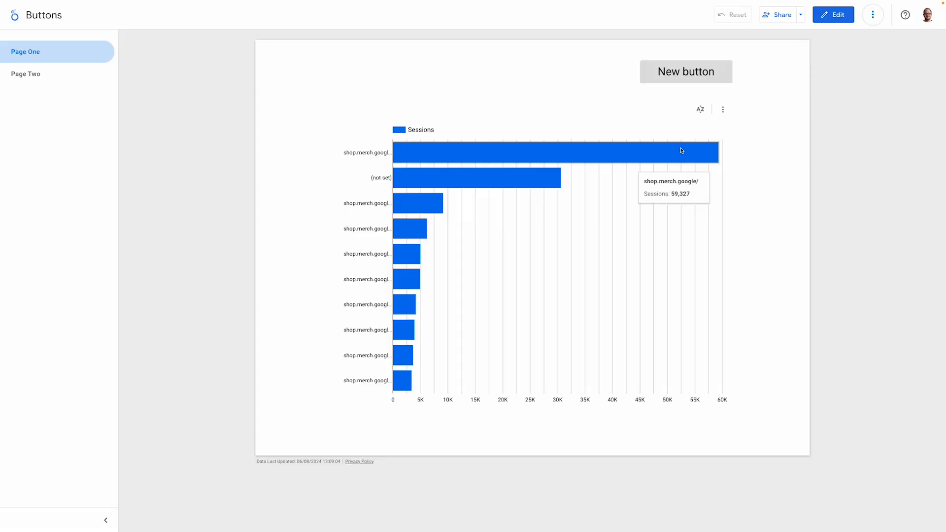
Step: Relink the button to Page Two in the same tab, preview it, and return to editing
click(833, 14)
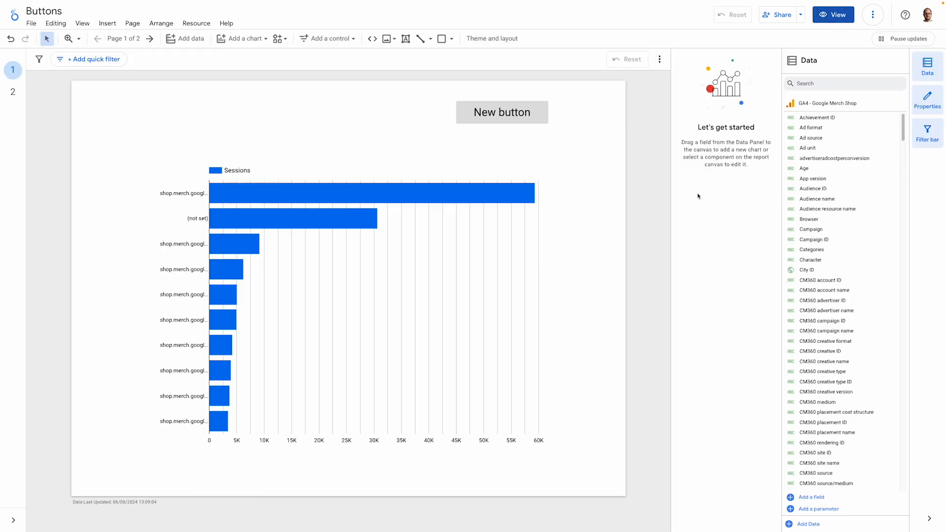
click(501, 112)
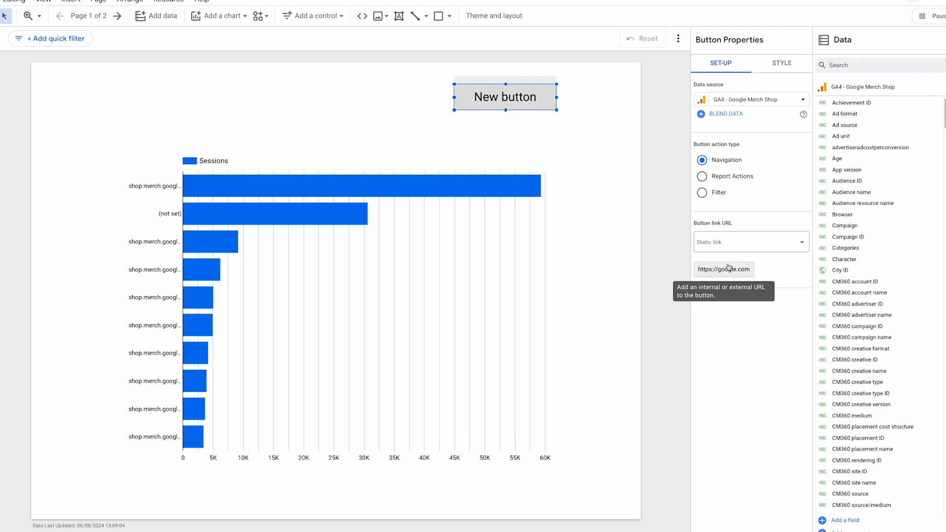
click(723, 269)
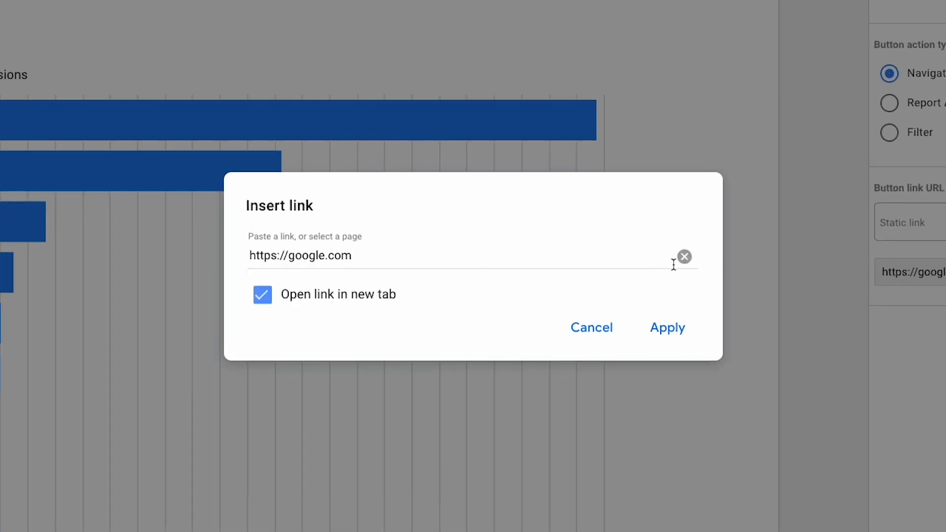
click(684, 256)
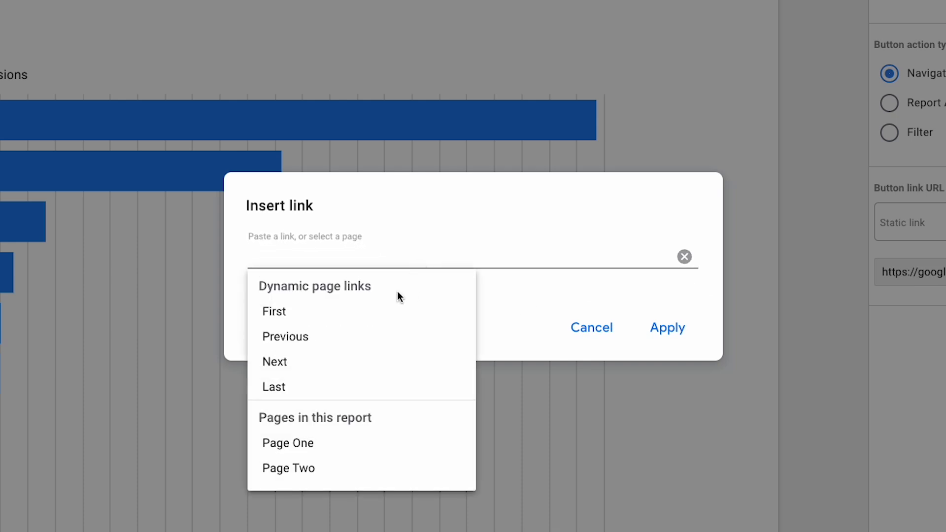
mouse_move(319, 398)
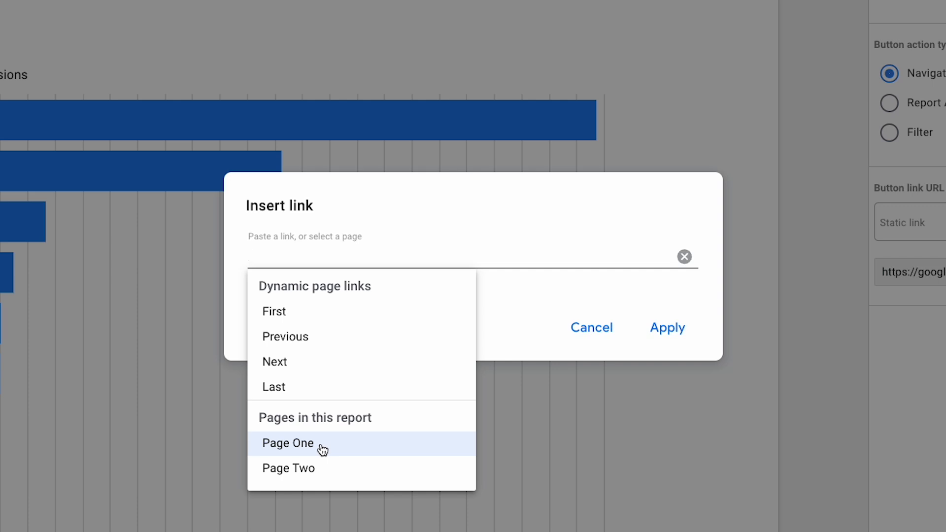
click(287, 468)
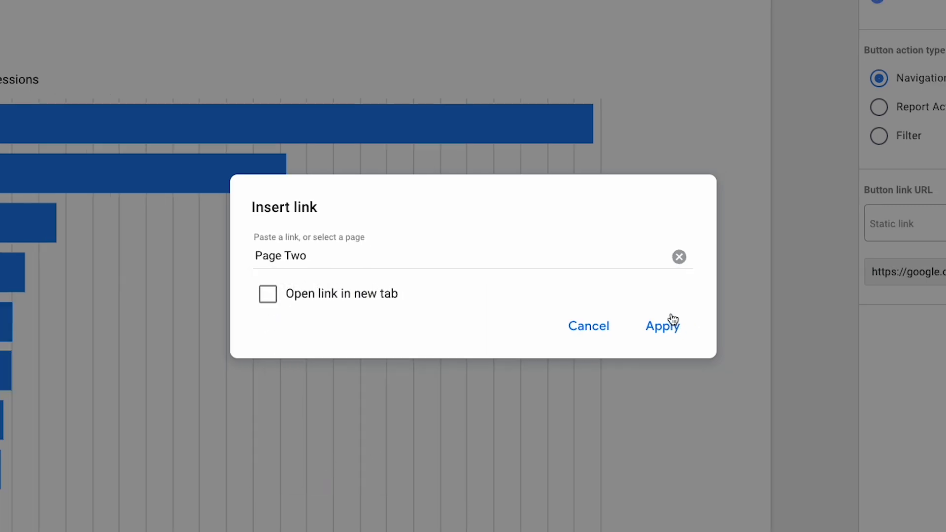
click(661, 326)
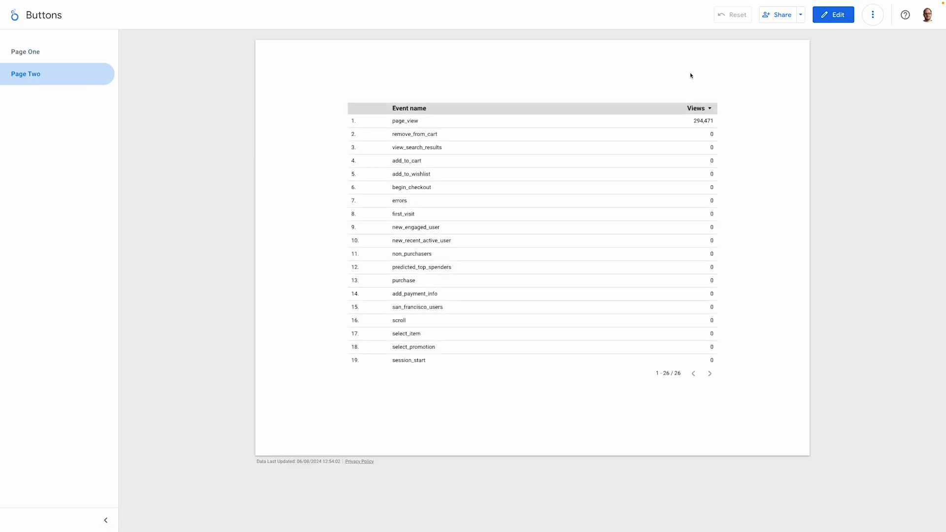
click(832, 14)
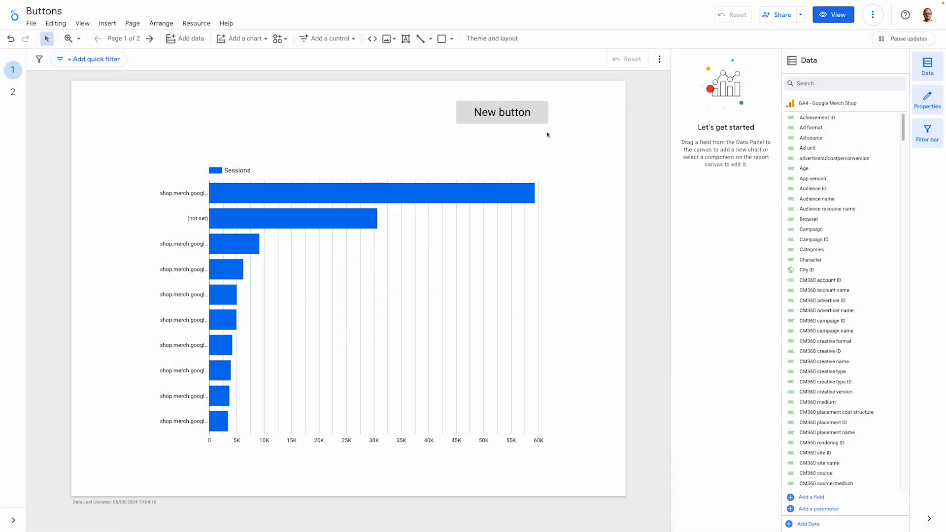
Step: Give the button a dynamic Full page URL link that opens in a new tab
click(501, 112)
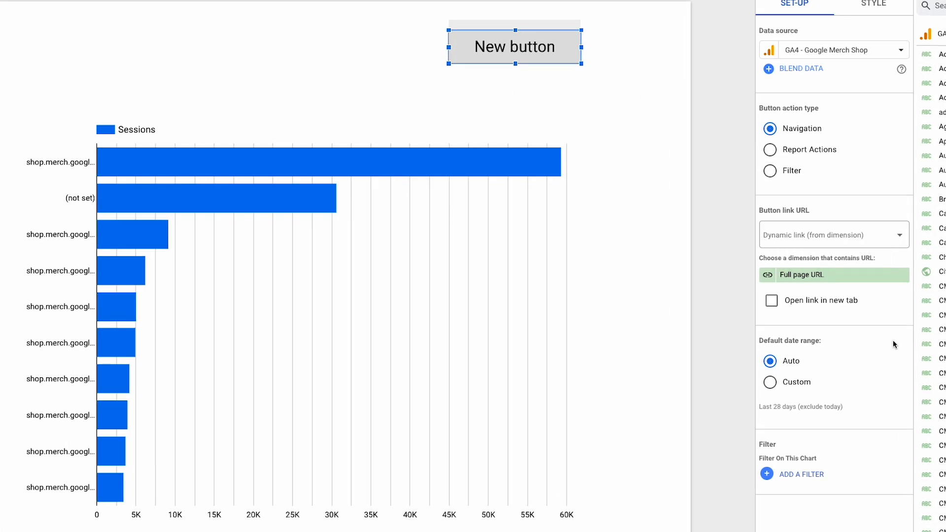
mouse_move(794, 277)
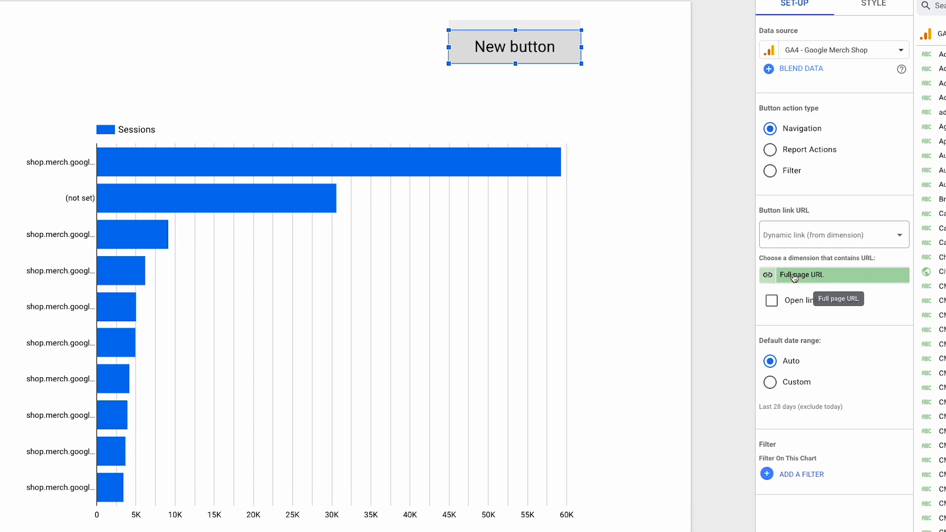
mouse_move(893, 318)
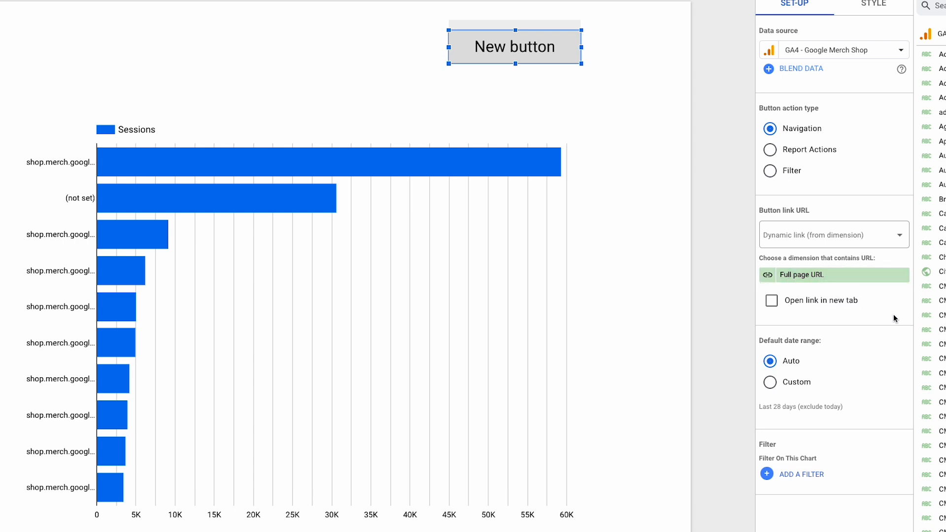
mouse_move(889, 320)
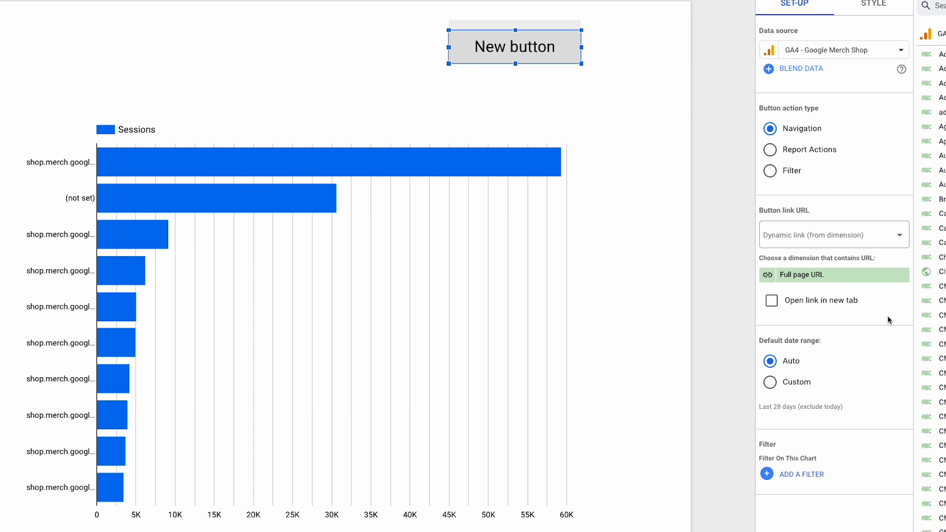
mouse_move(807, 279)
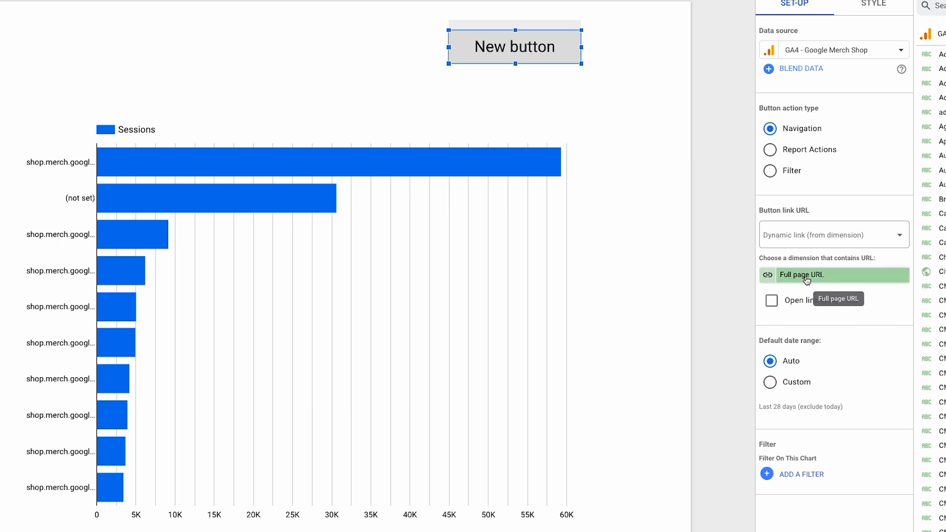
mouse_move(769, 289)
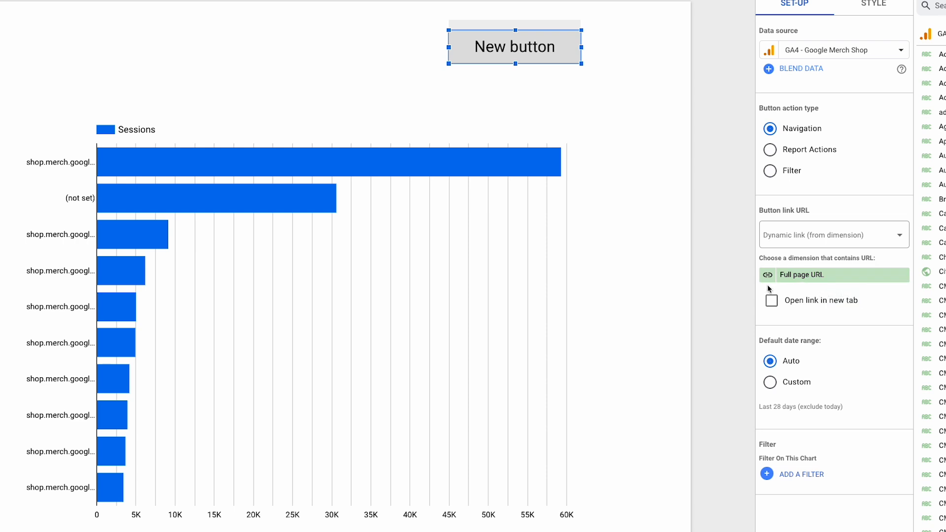
click(771, 300)
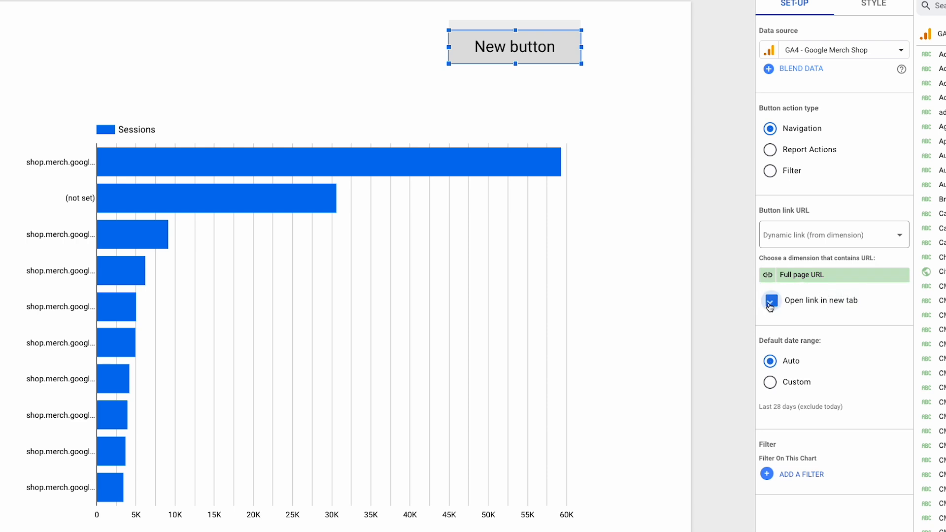
click(771, 300)
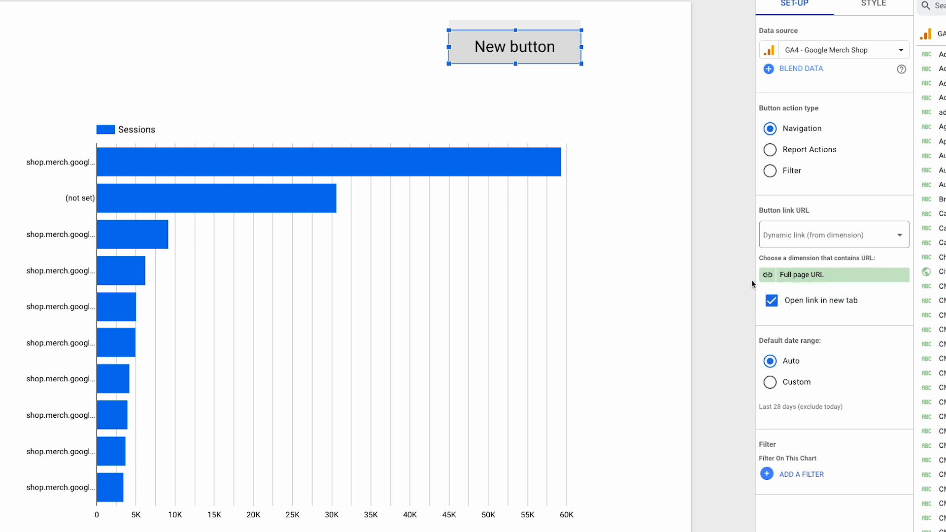
mouse_move(42, 169)
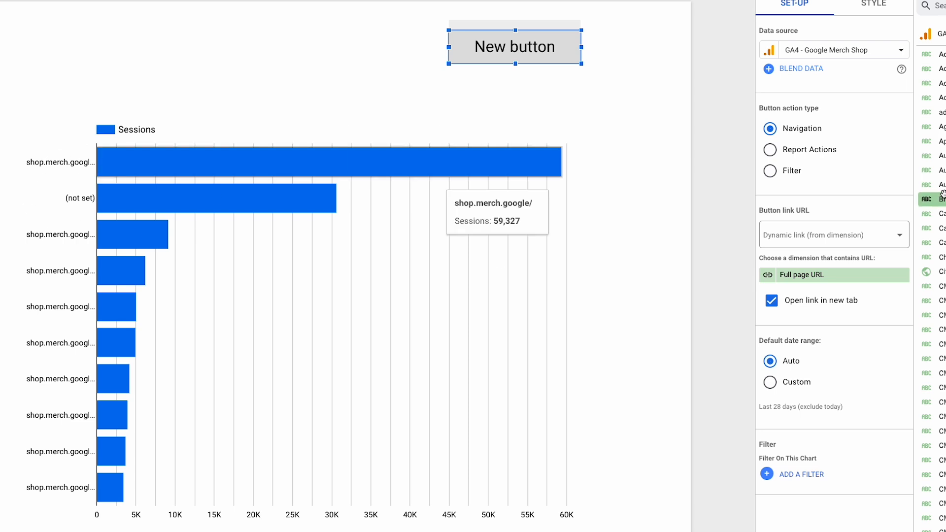
mouse_move(900, 206)
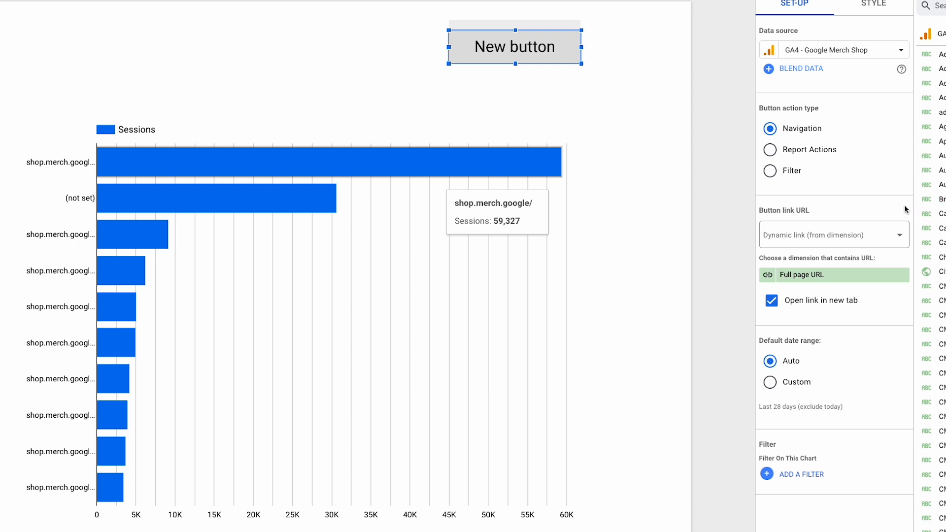
click(833, 15)
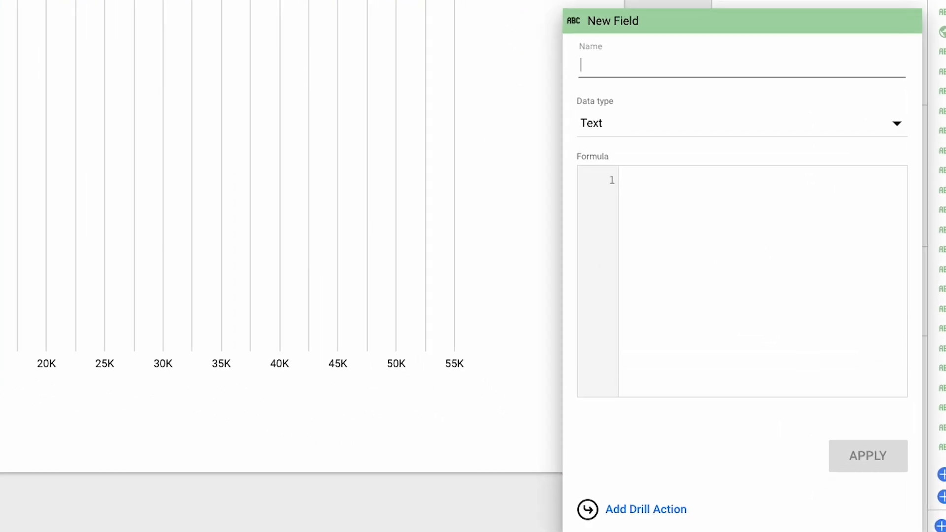
Step: Create the 'Country select' URL field concatenating a Google search address with Country
text(Count)
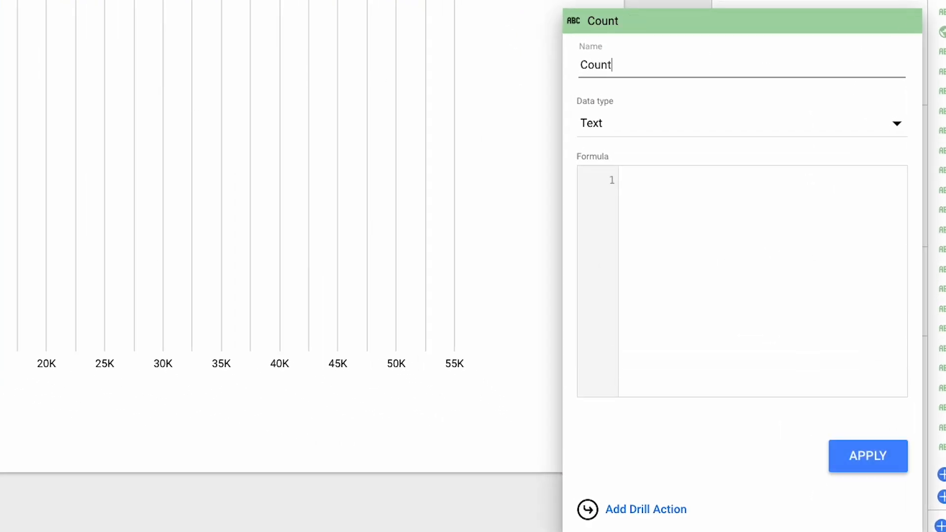
text(Country select)
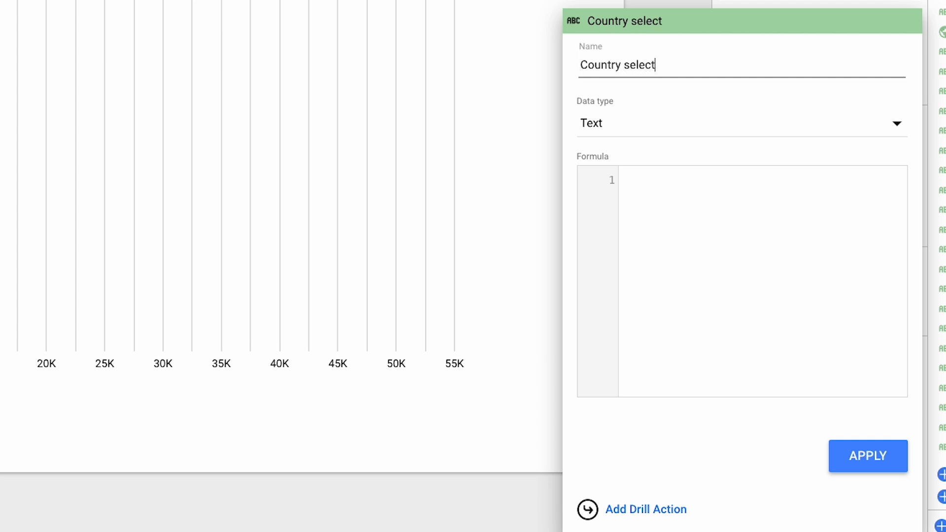
click(740, 123)
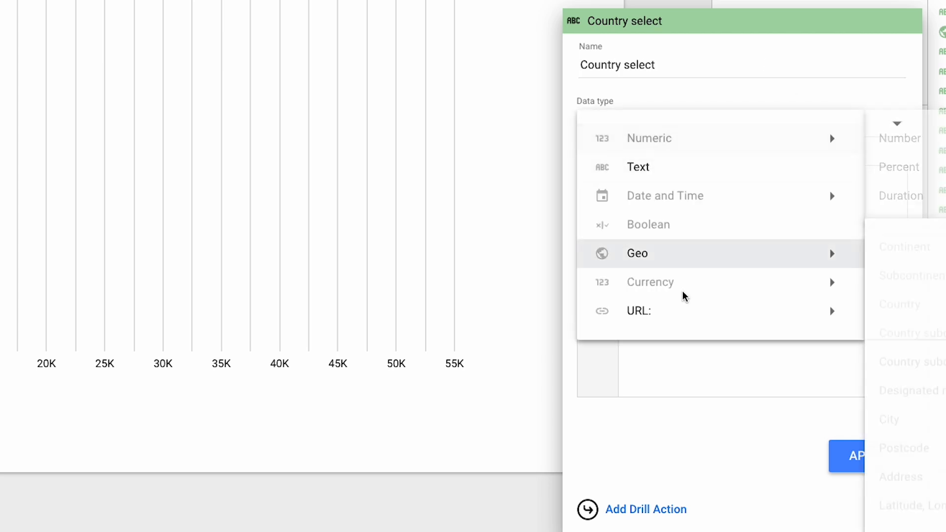
click(638, 311)
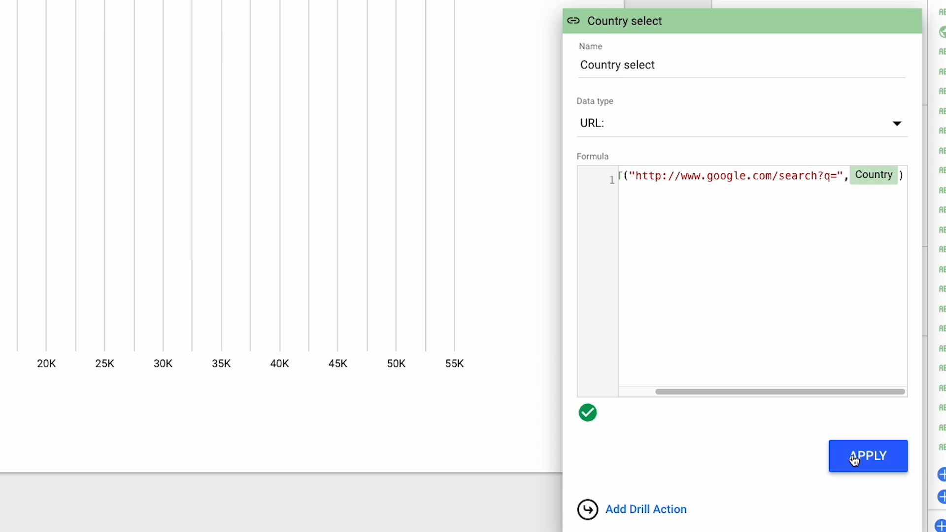
click(868, 456)
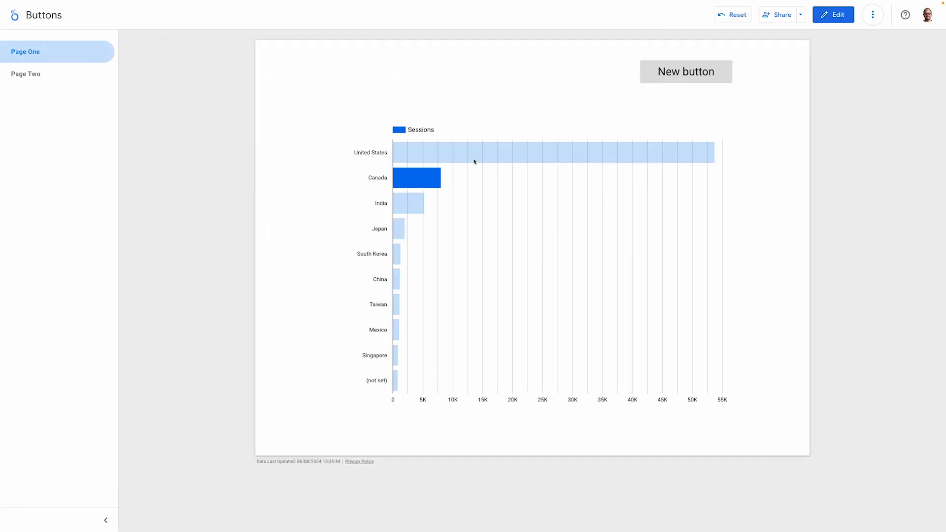
Step: Select the event views button and change its action type to Report Actions
click(418, 177)
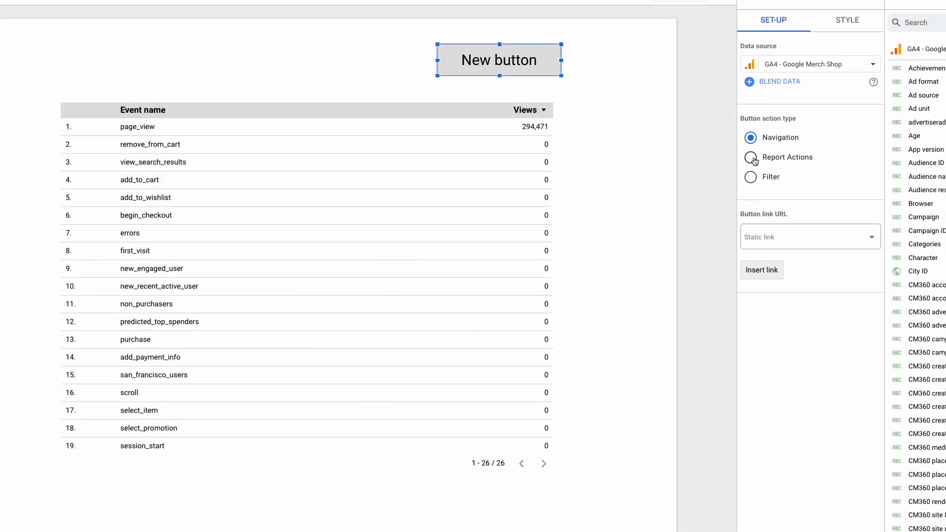
click(750, 157)
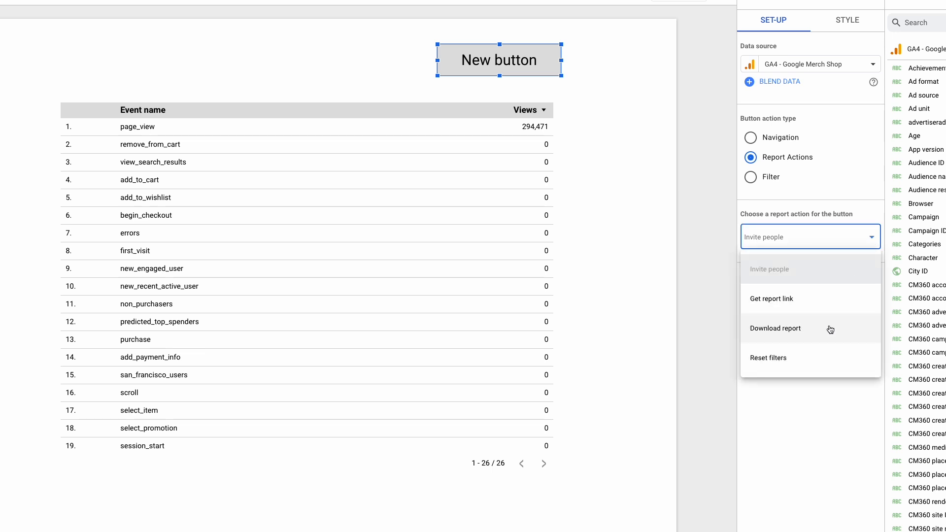
mouse_move(822, 360)
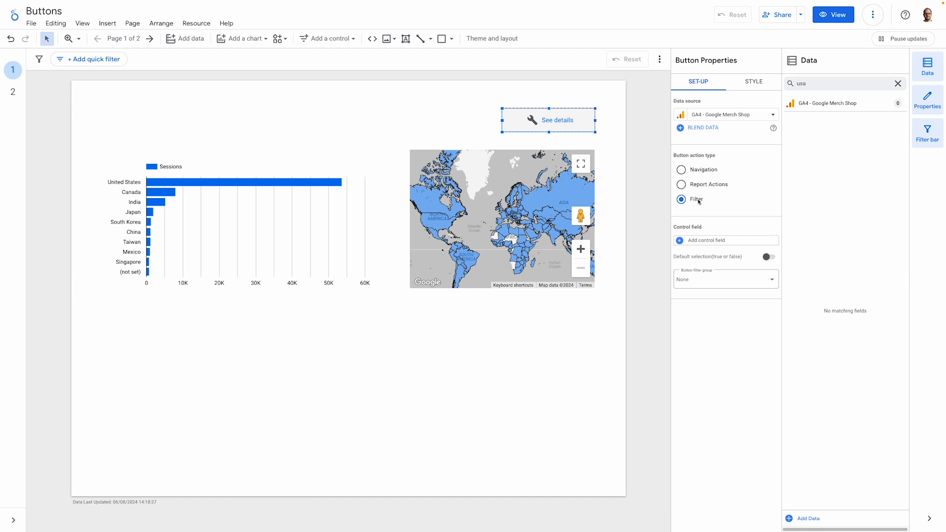
Step: Open the Add a control menu for the filter button beside the world map
click(332, 38)
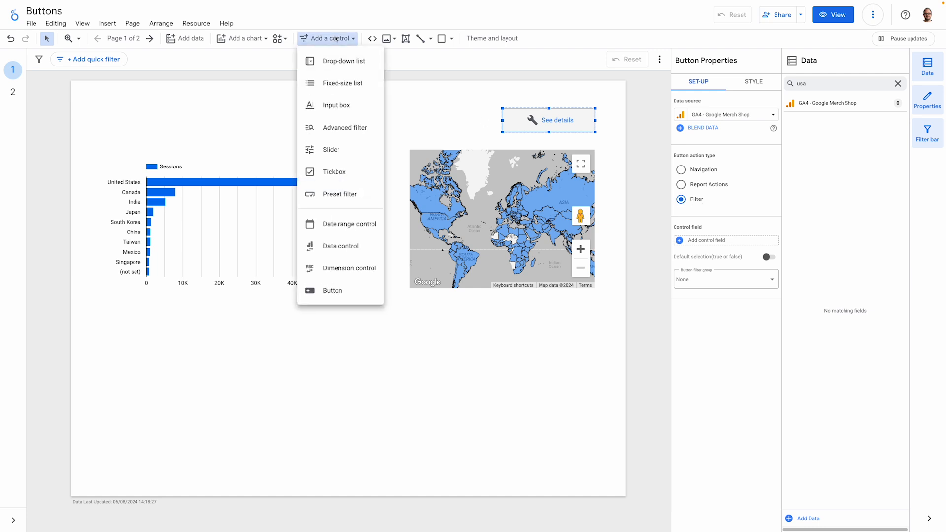
mouse_move(360, 198)
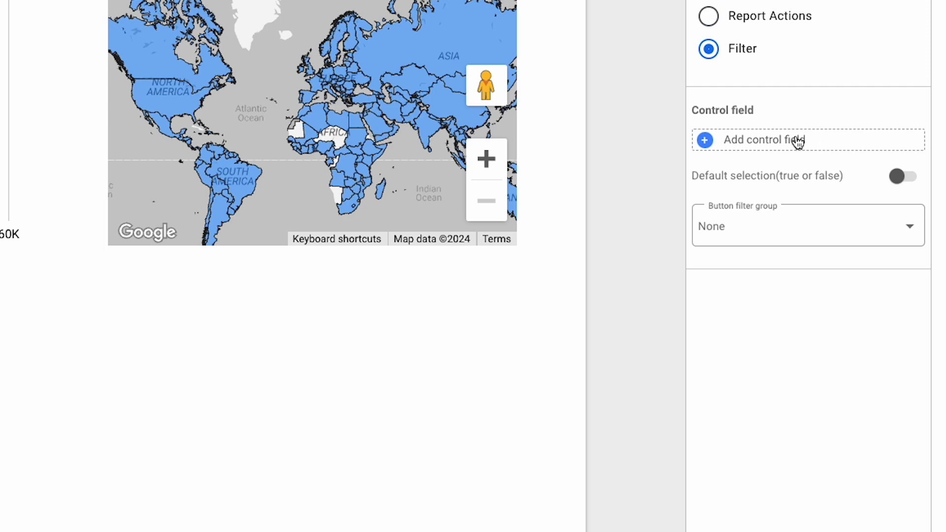
mouse_move(795, 150)
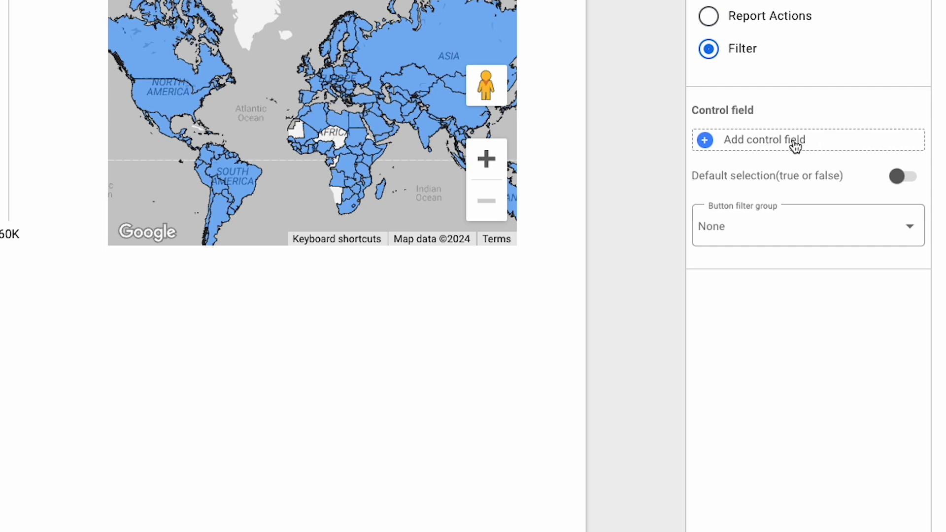
Step: Add a new control field named USA with formula Country = "United States"
click(764, 139)
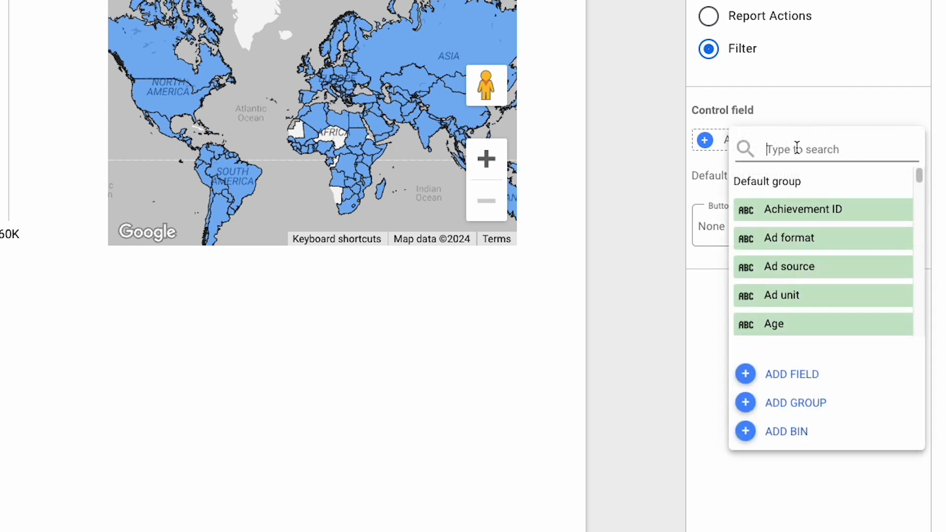
click(791, 374)
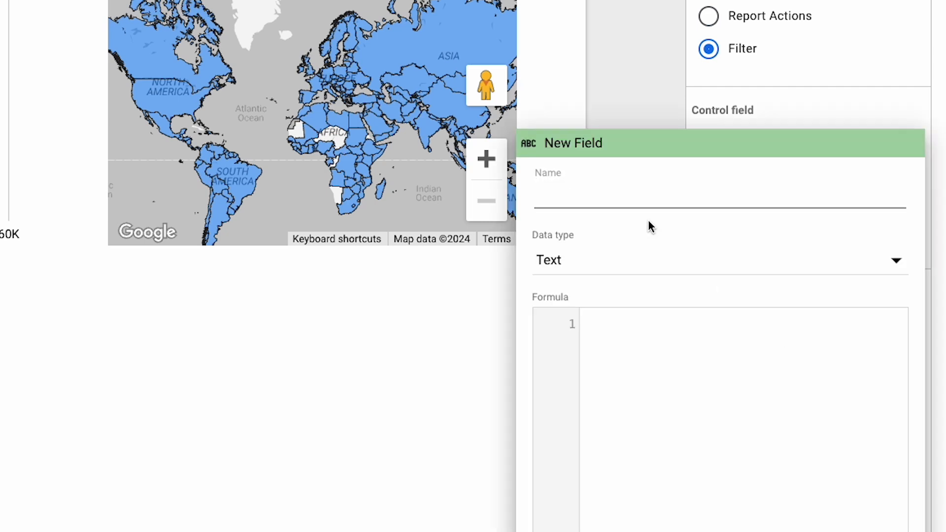
text(USA)
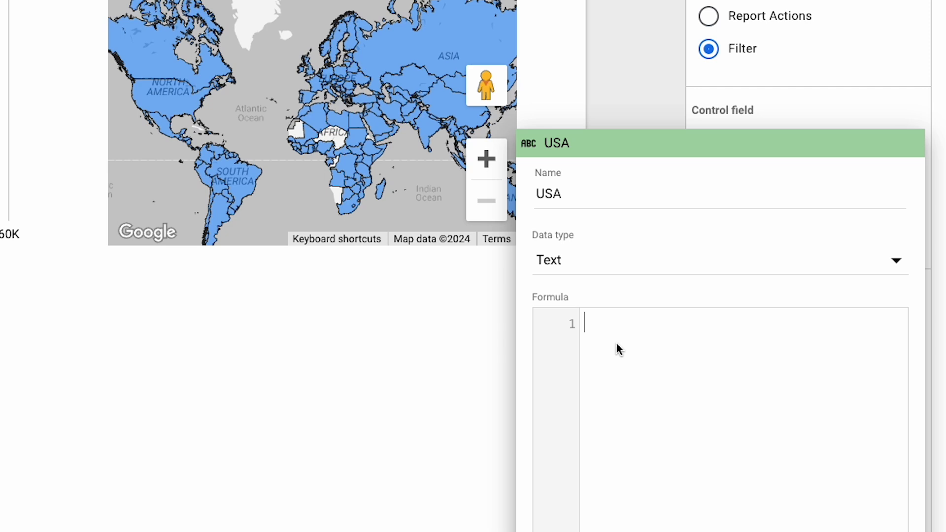
text(Country ="United States")
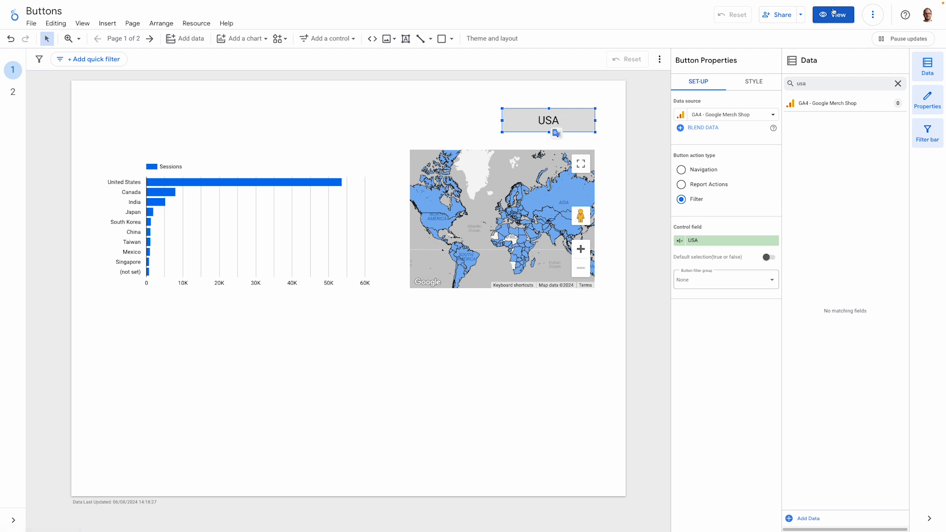
Step: Preview the report, toggling the USA button on and off to filter chart and map
click(834, 14)
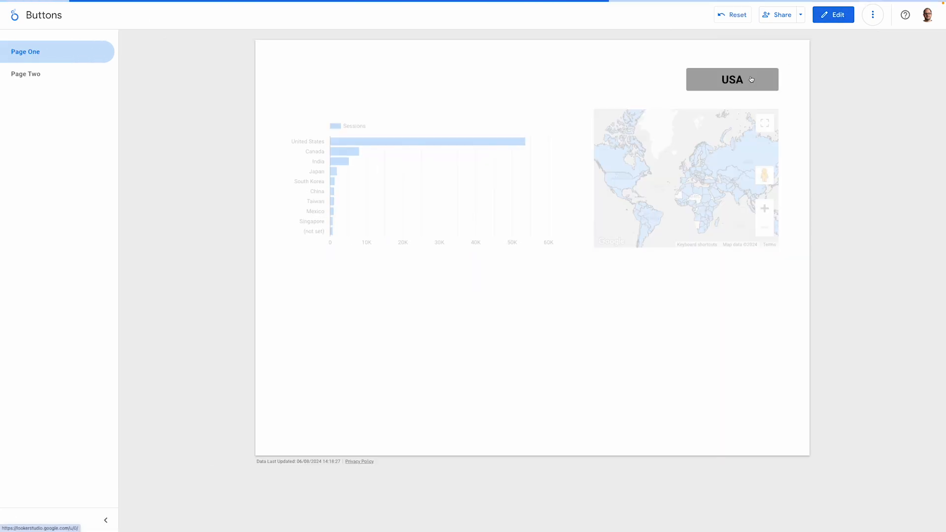
click(732, 80)
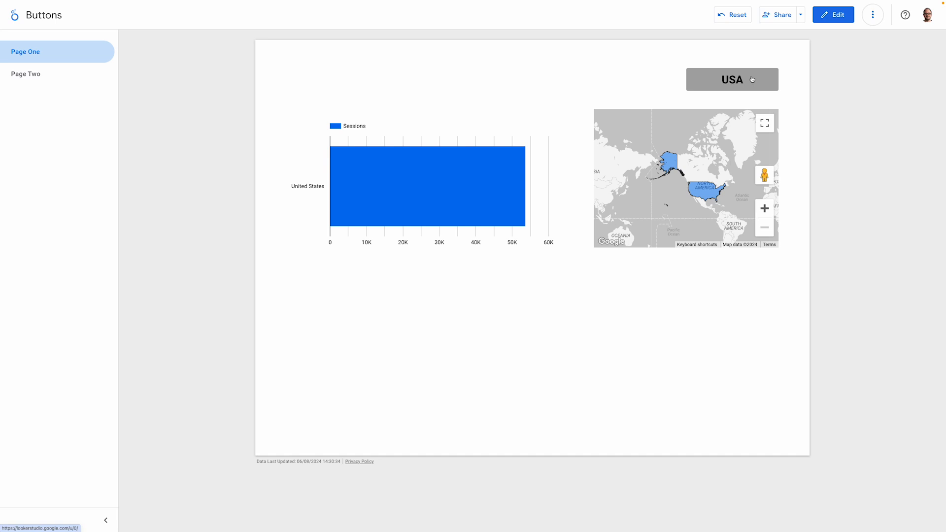
click(732, 79)
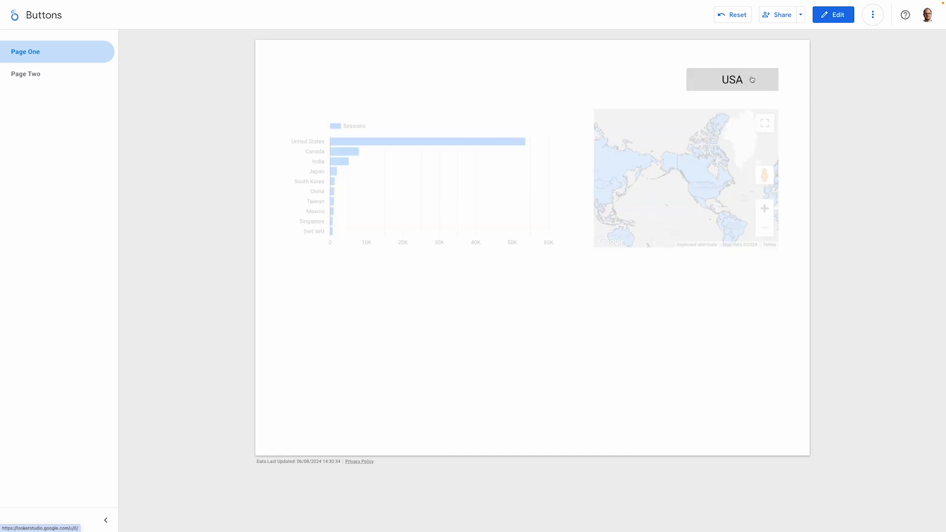